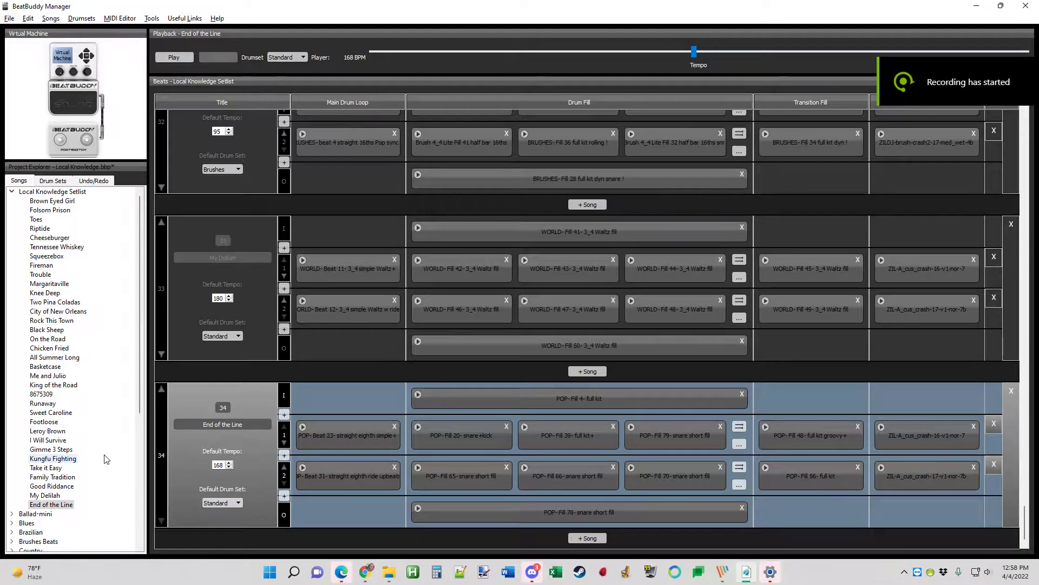
# Expand the Funk folder and load the song 'Funk 7- swung' (90 BPM)
pyautogui.scroll(-3)
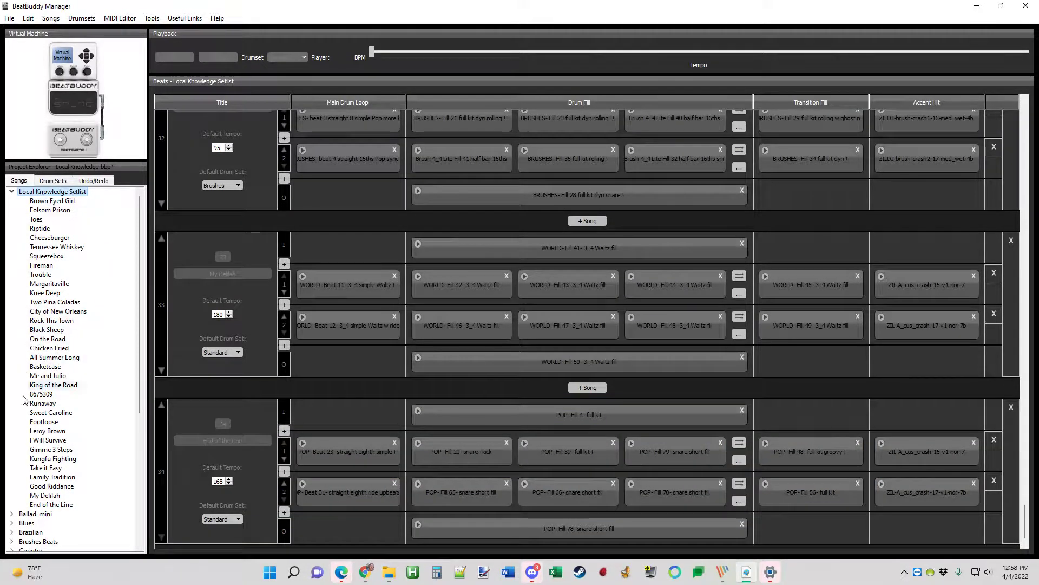
pyautogui.scroll(-3)
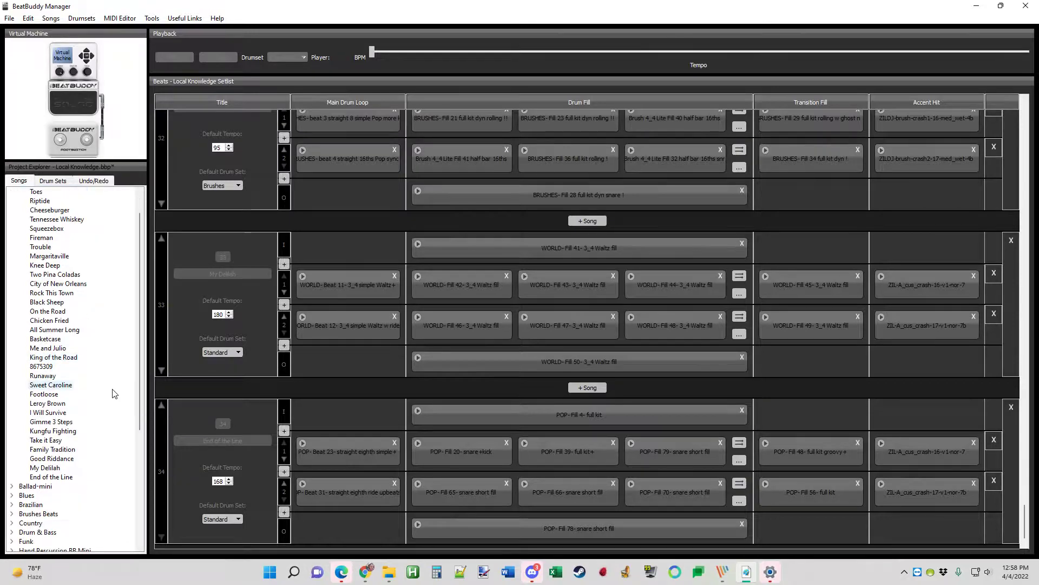
pyautogui.scroll(-3)
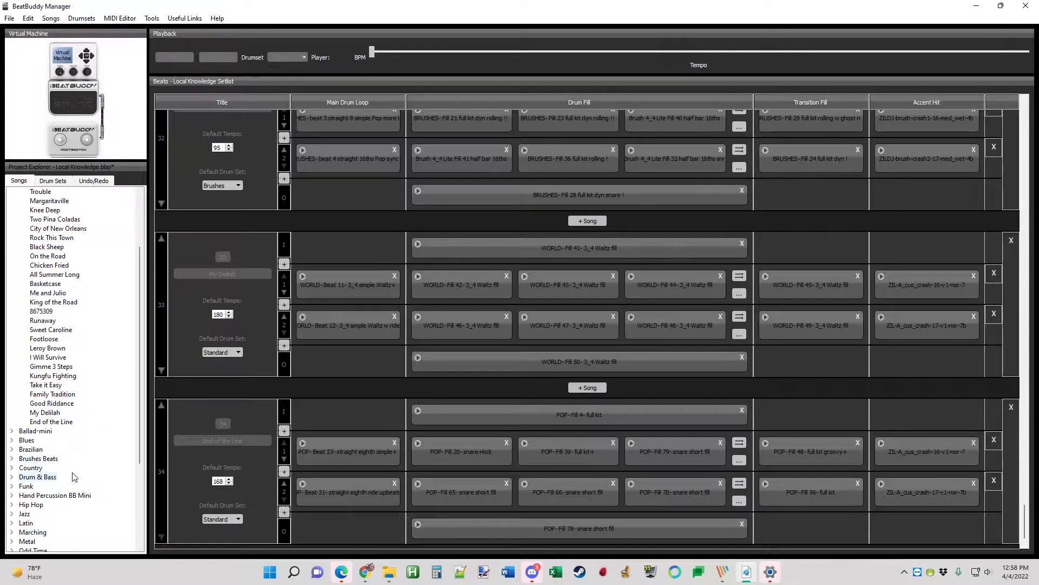
pyautogui.click(11, 487)
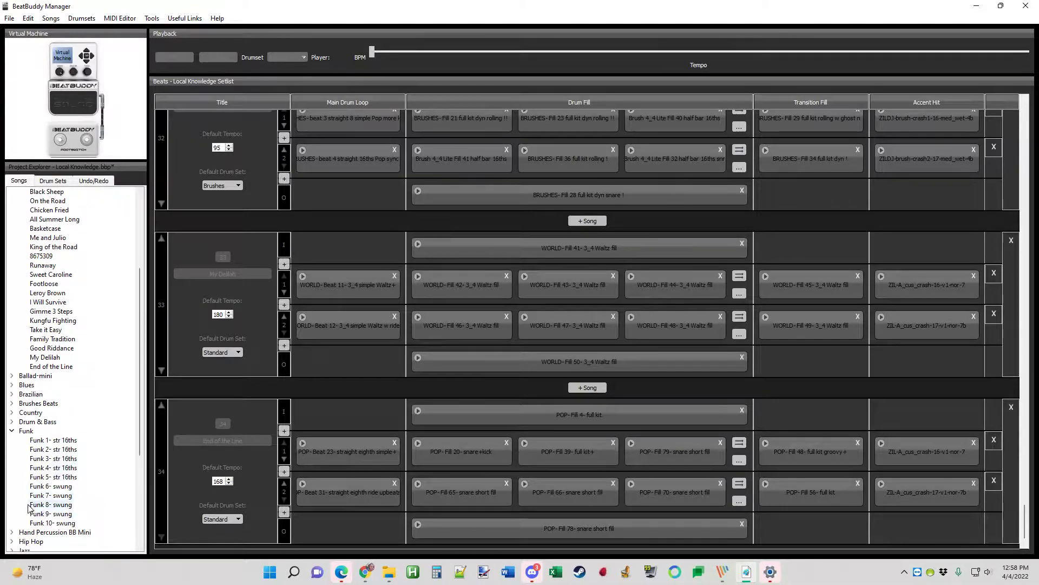
pyautogui.moveTo(73, 497)
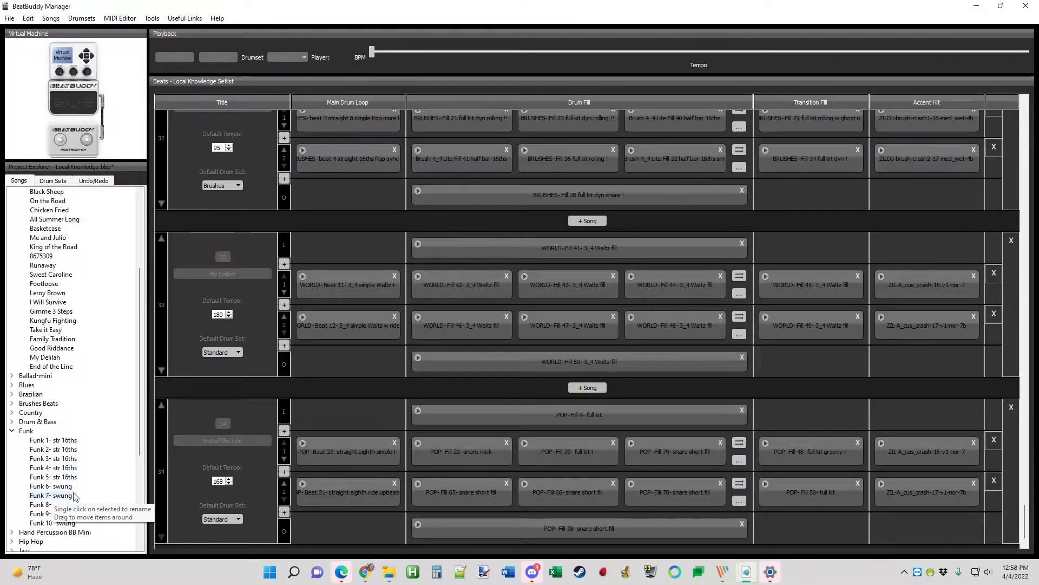
pyautogui.click(50, 495)
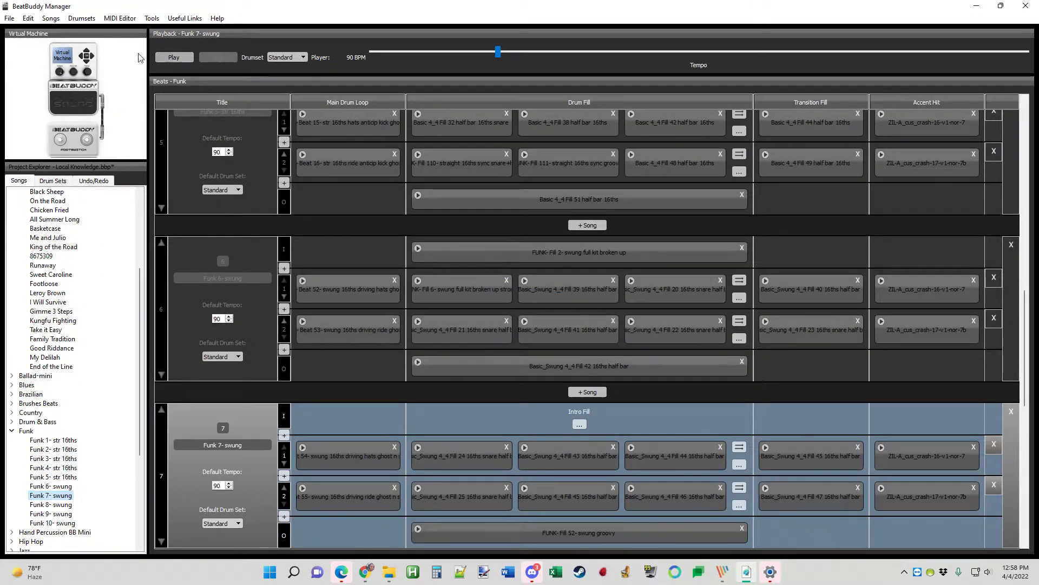
# Export 'Funk 7- swung' as Funk_7-_swung.sng into the project's SONGS folder
pyautogui.click(9, 18)
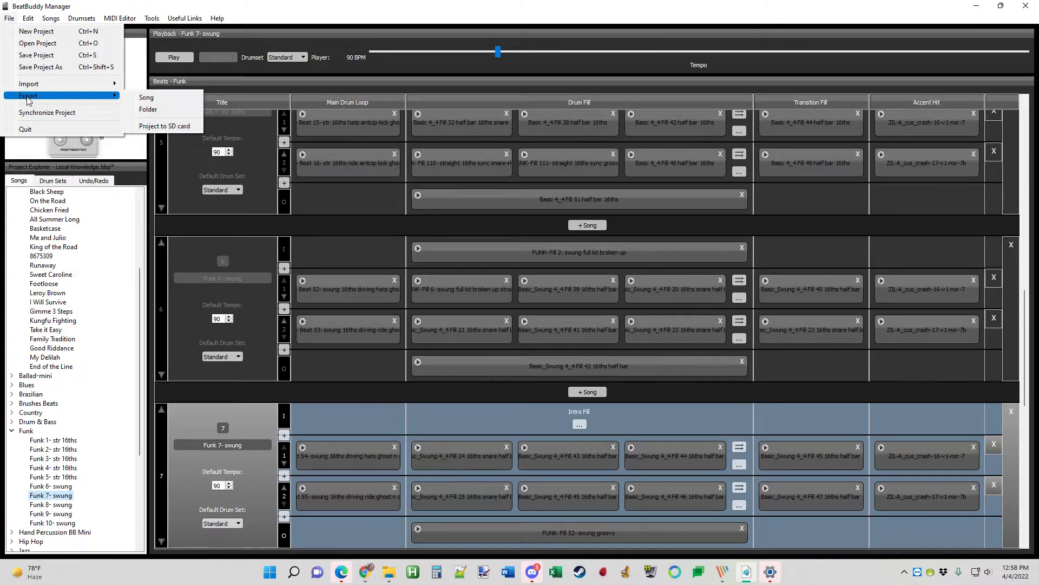
pyautogui.moveTo(146, 97)
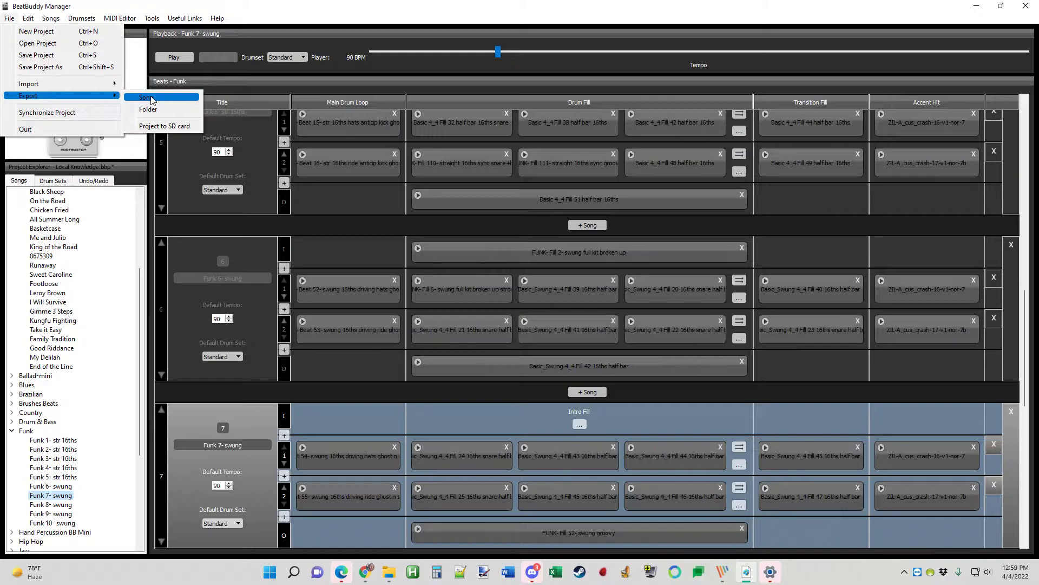
pyautogui.click(144, 97)
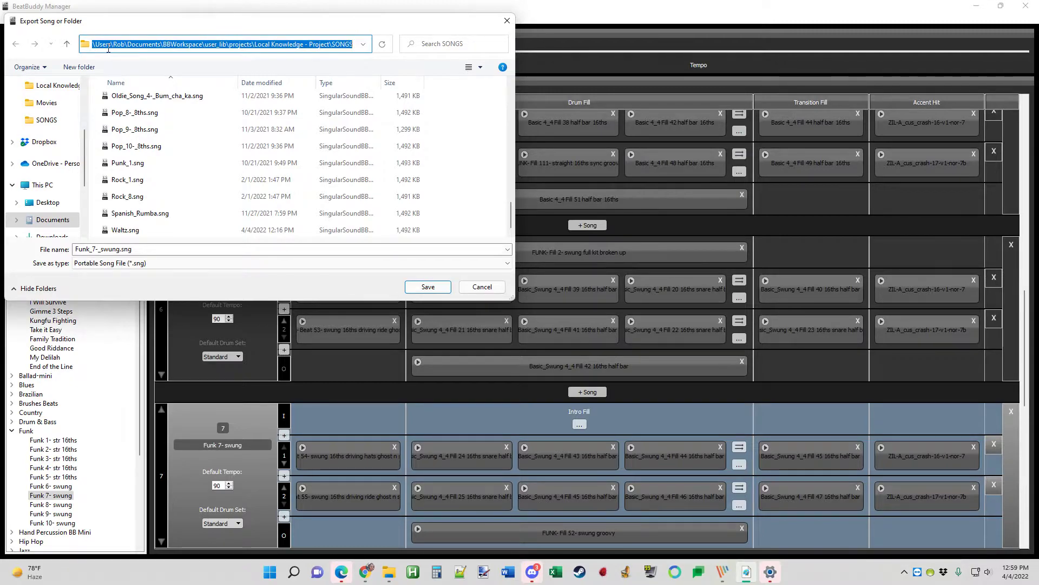
pyautogui.click(99, 44)
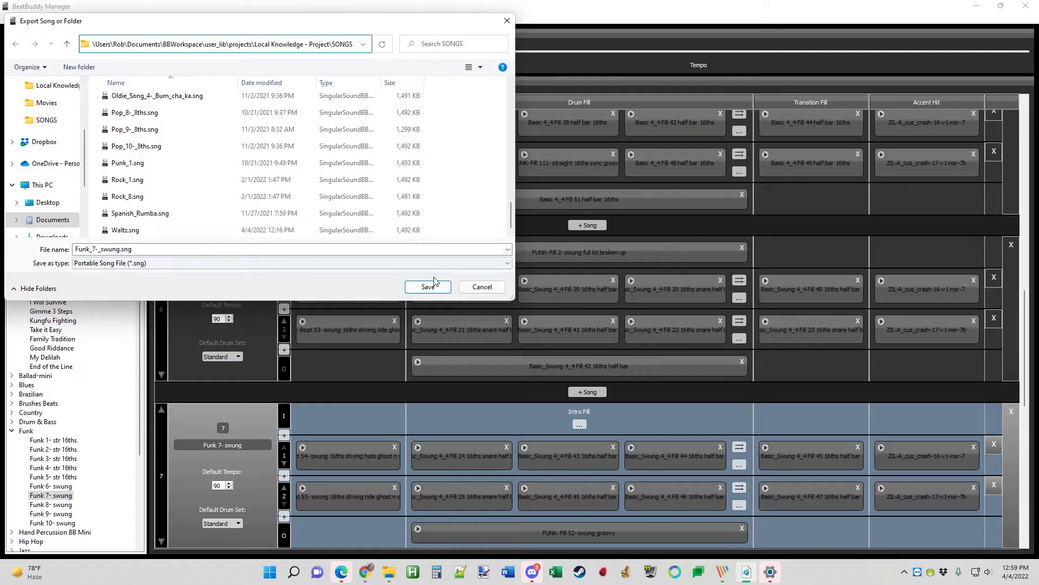
pyautogui.click(428, 286)
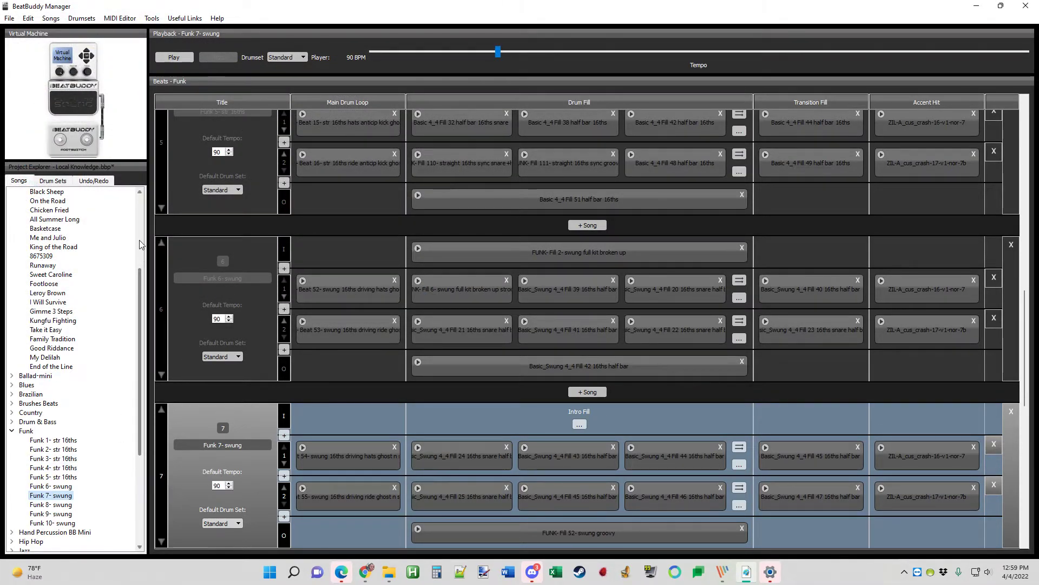
# Scroll up the Songs tree to the Local Knowledge setlist
pyautogui.scroll(3)
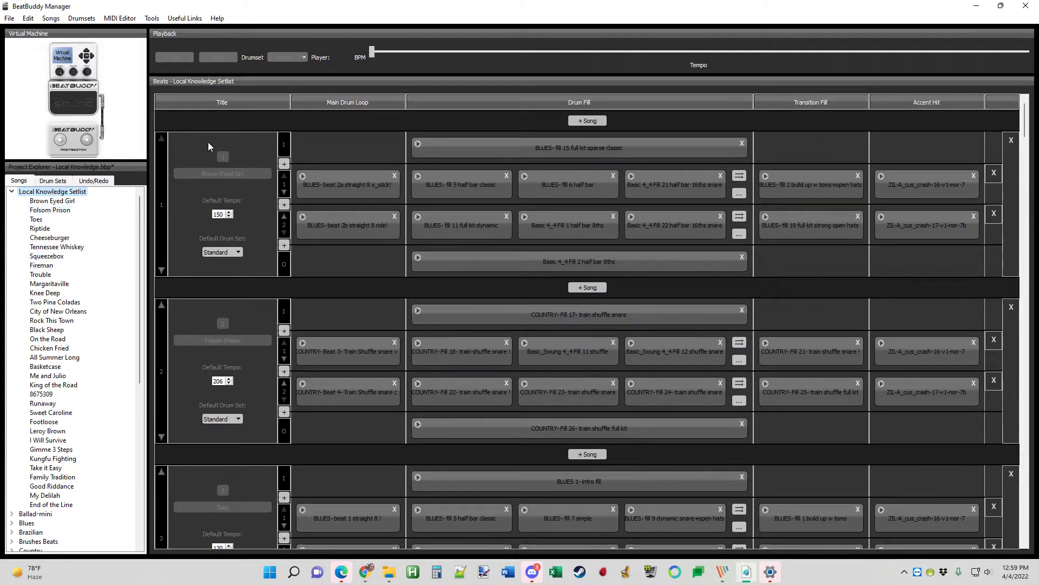
pyautogui.moveTo(9, 20)
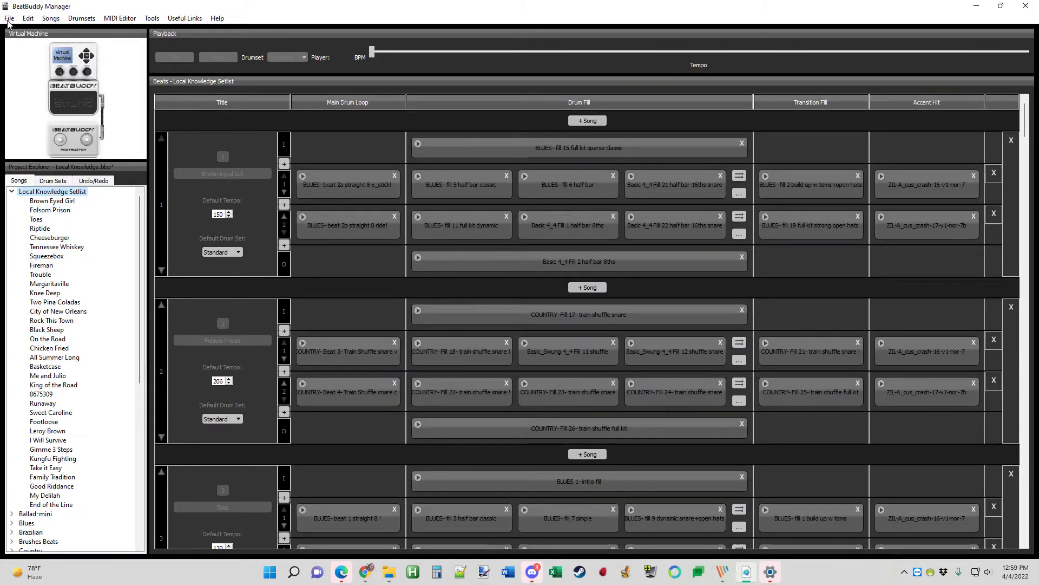
# Import Funk_7-_swung.sng from the SONGS folder as song 35 of the setlist
pyautogui.click(9, 18)
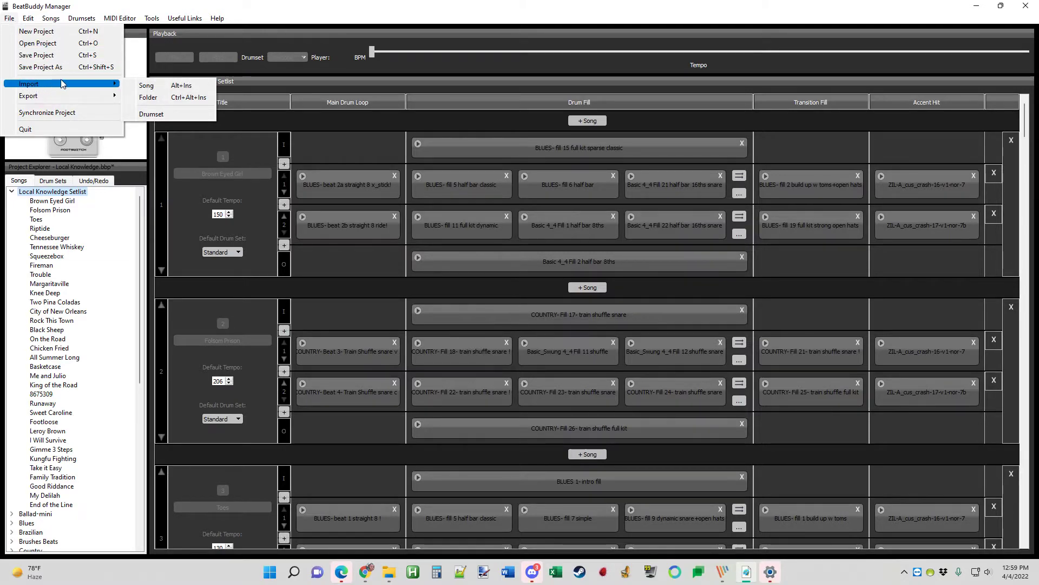
pyautogui.click(146, 85)
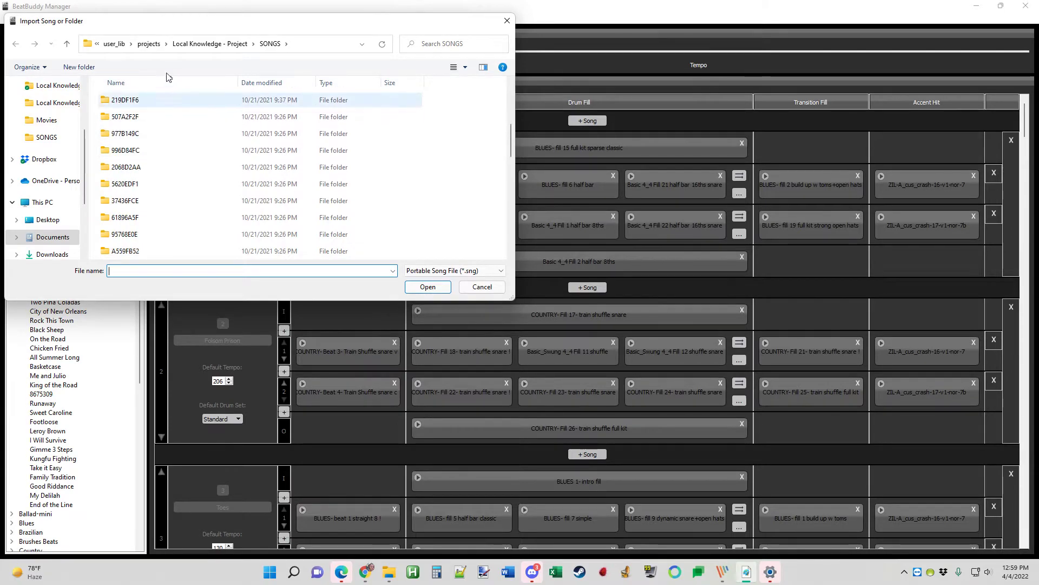
pyautogui.scroll(-3)
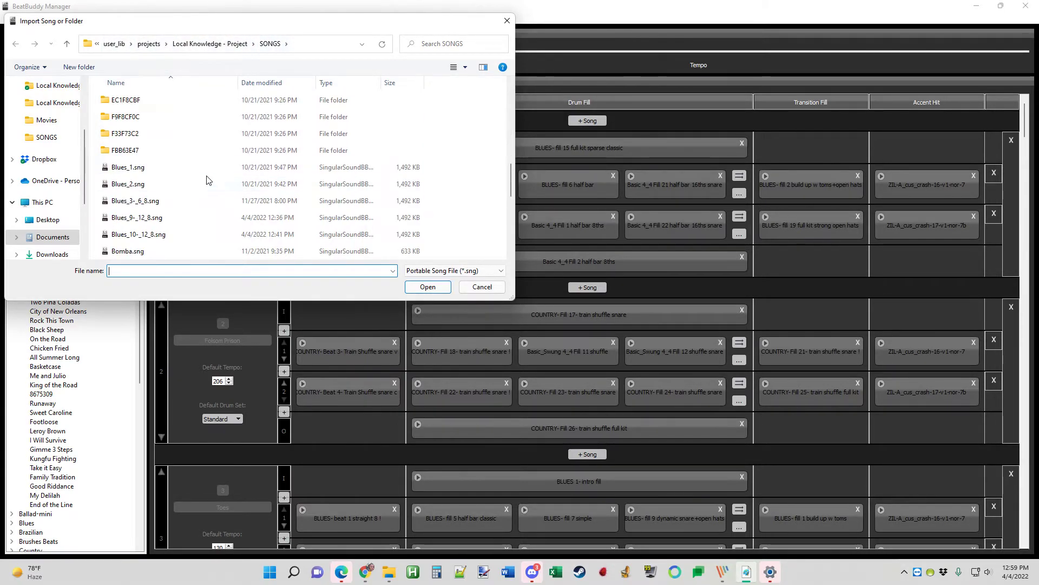
pyautogui.scroll(-3)
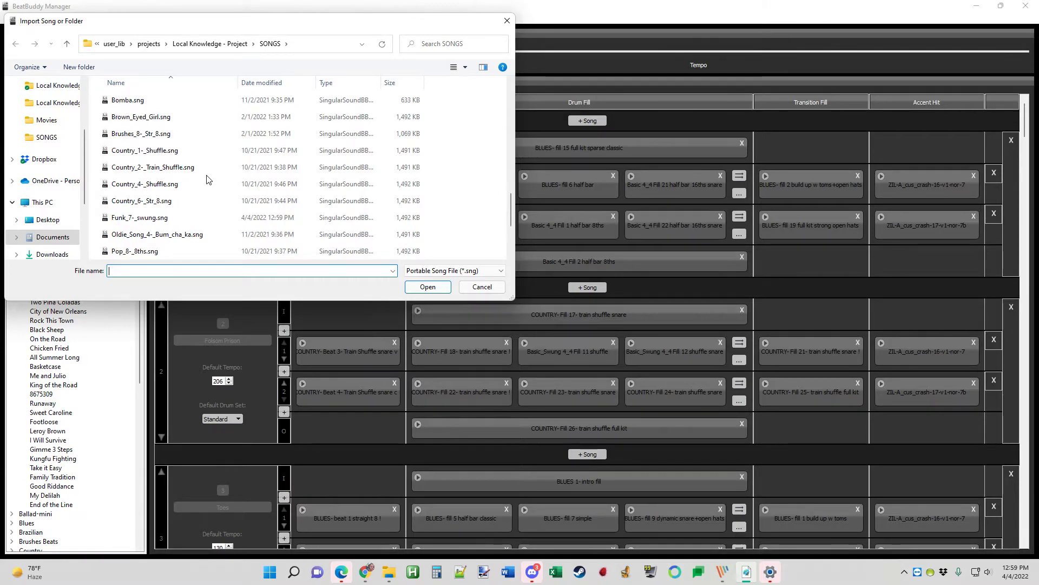
pyautogui.moveTo(177, 220)
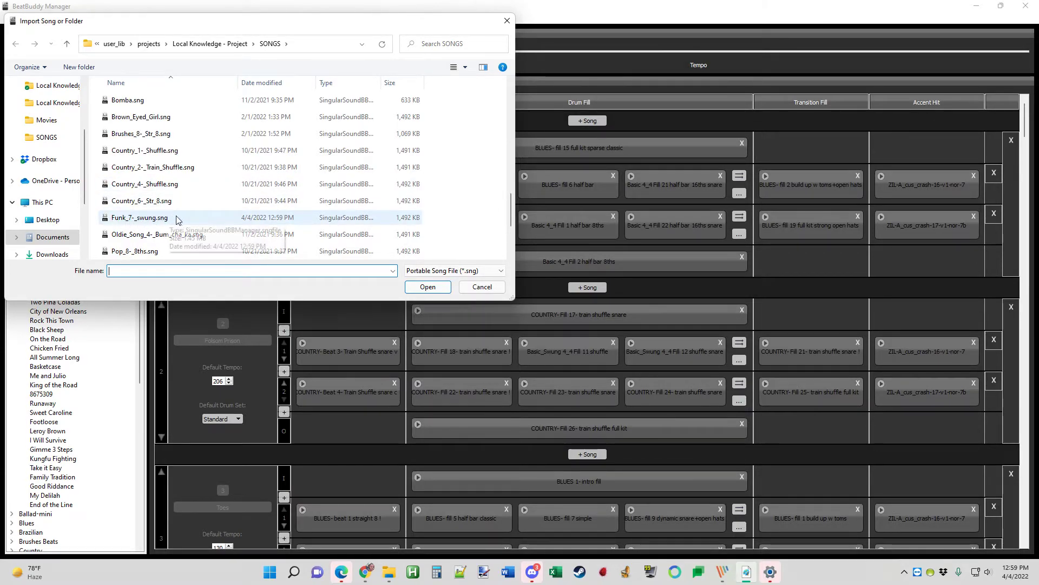
pyautogui.moveTo(136, 221)
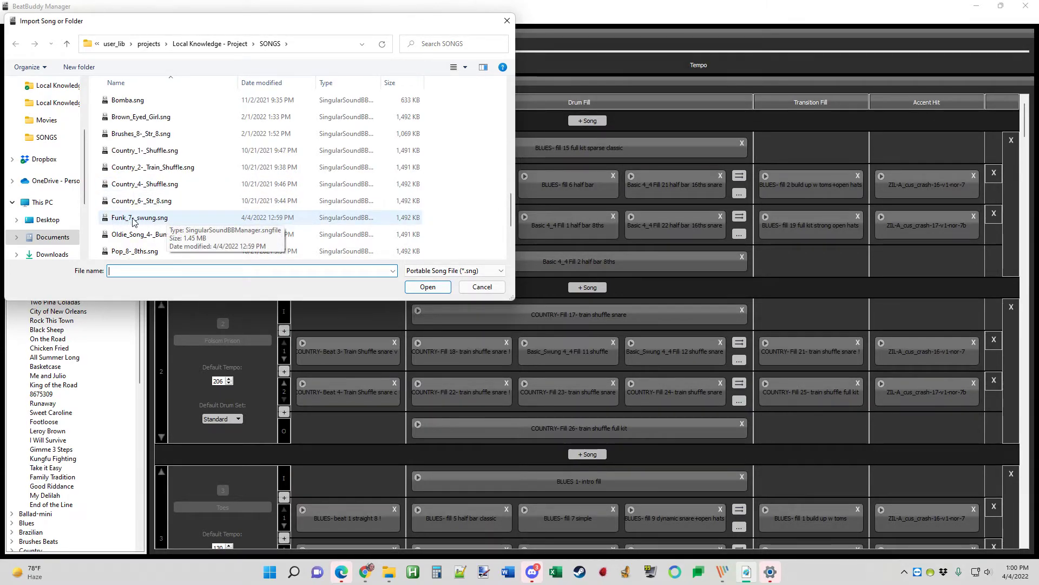
pyautogui.click(139, 218)
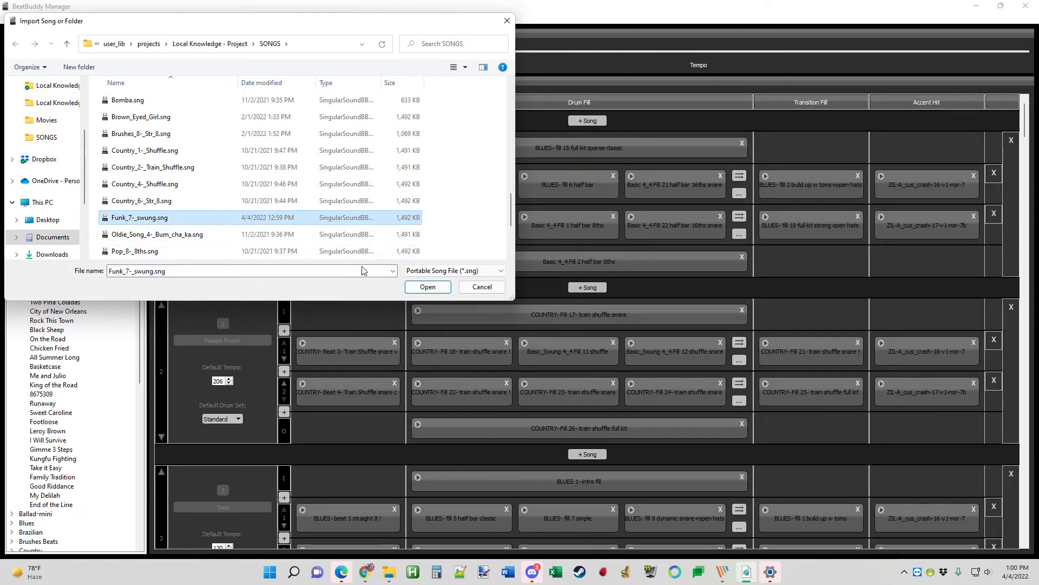
pyautogui.click(427, 286)
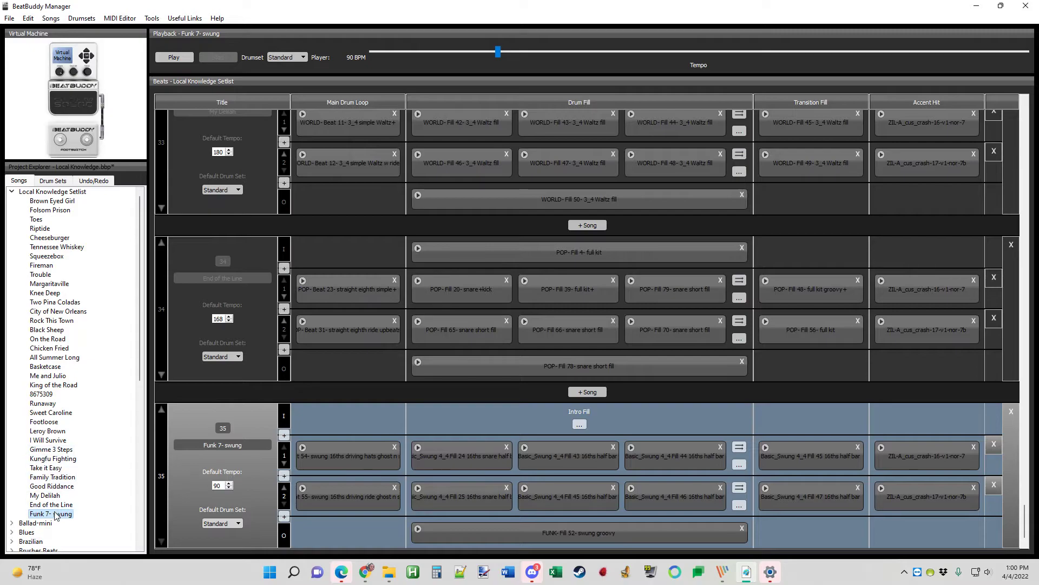
pyautogui.moveTo(96, 526)
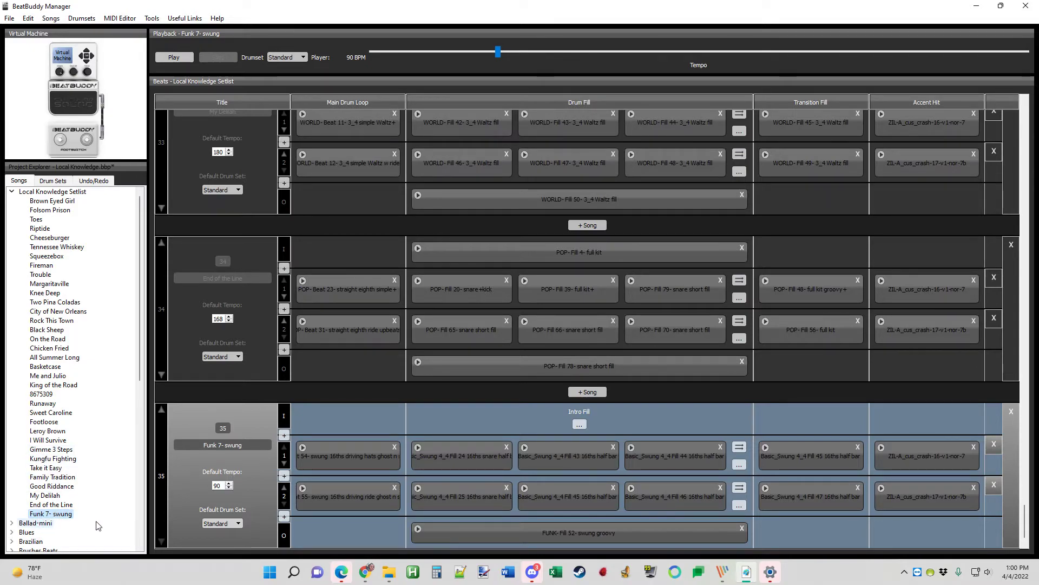
pyautogui.moveTo(59, 517)
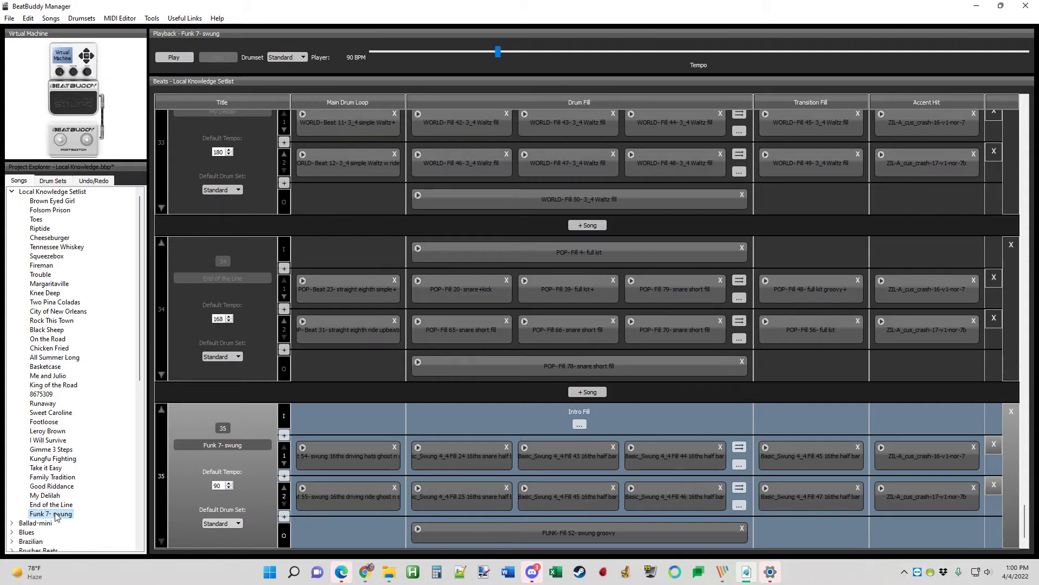
# Start renaming the imported 'Funk 7- swung' song in the setlist
pyautogui.doubleClick(50, 514)
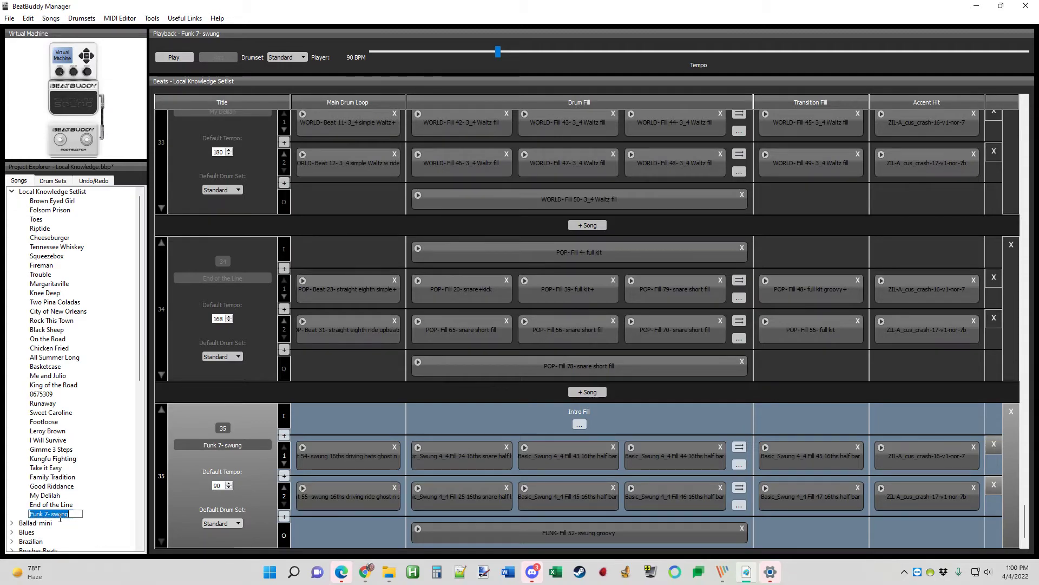
pyautogui.moveTo(96, 520)
pyautogui.write('Renamed')
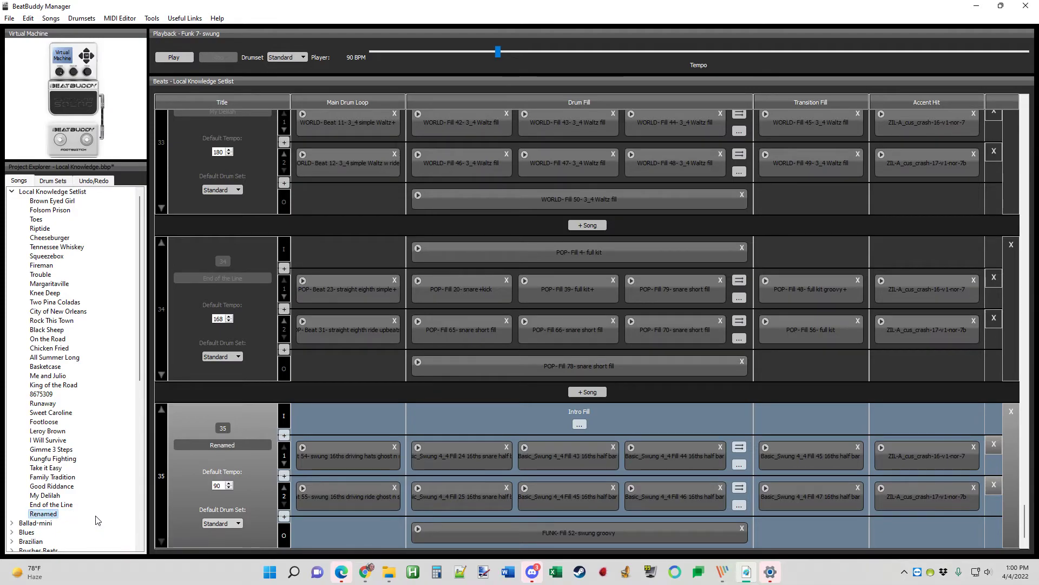
pyautogui.moveTo(51, 504)
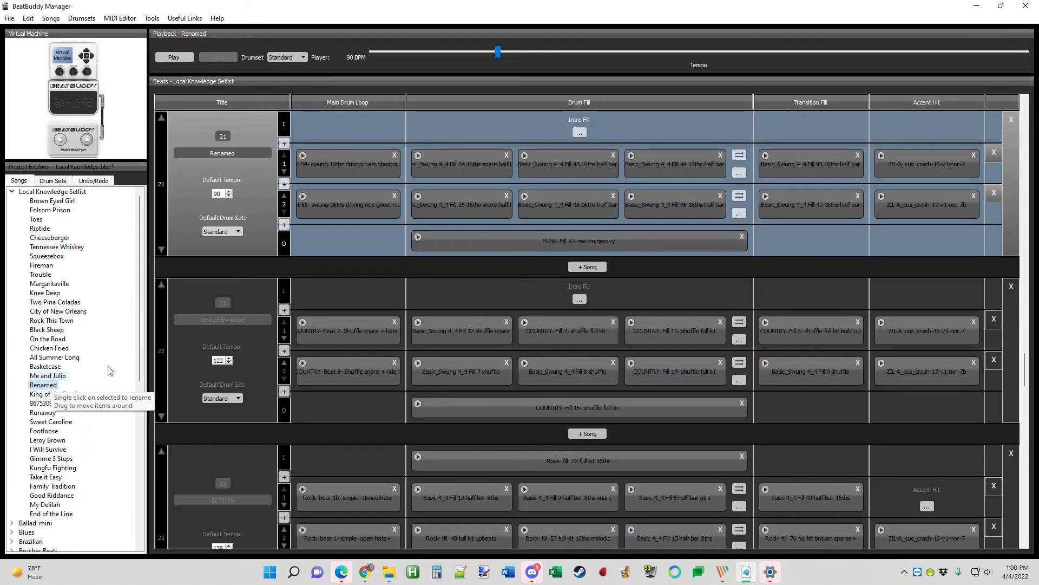
pyautogui.moveTo(297, 142)
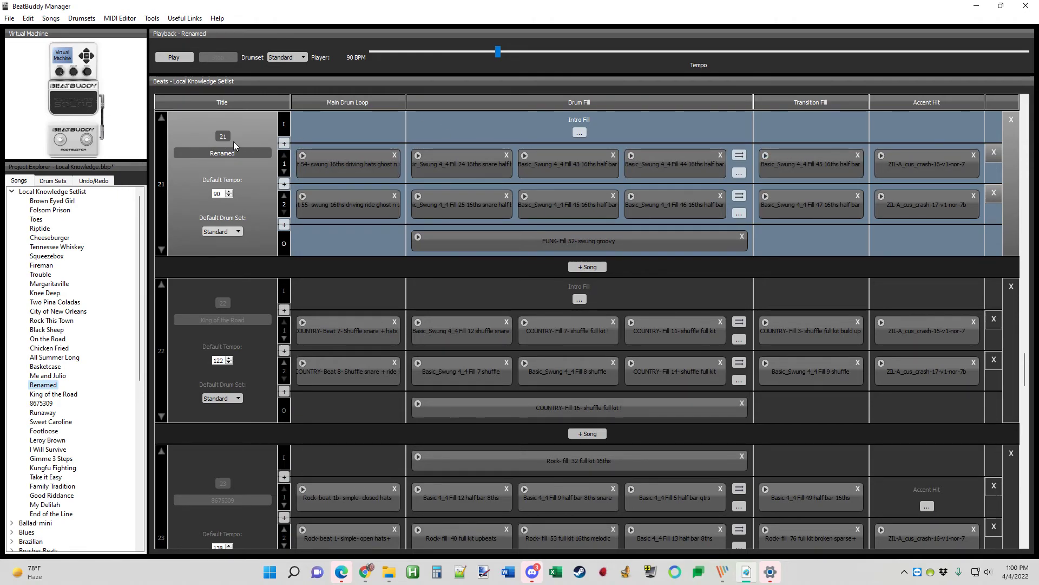
pyautogui.moveTo(979, 130)
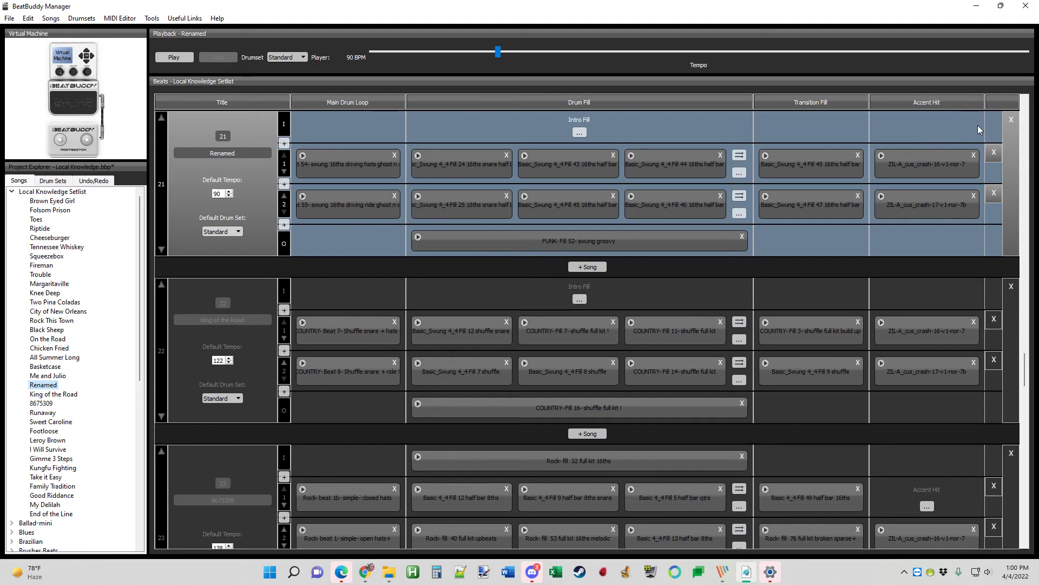
# Delete the 'Renamed' song from the Local Knowledge setlist and confirm
pyautogui.click(1011, 120)
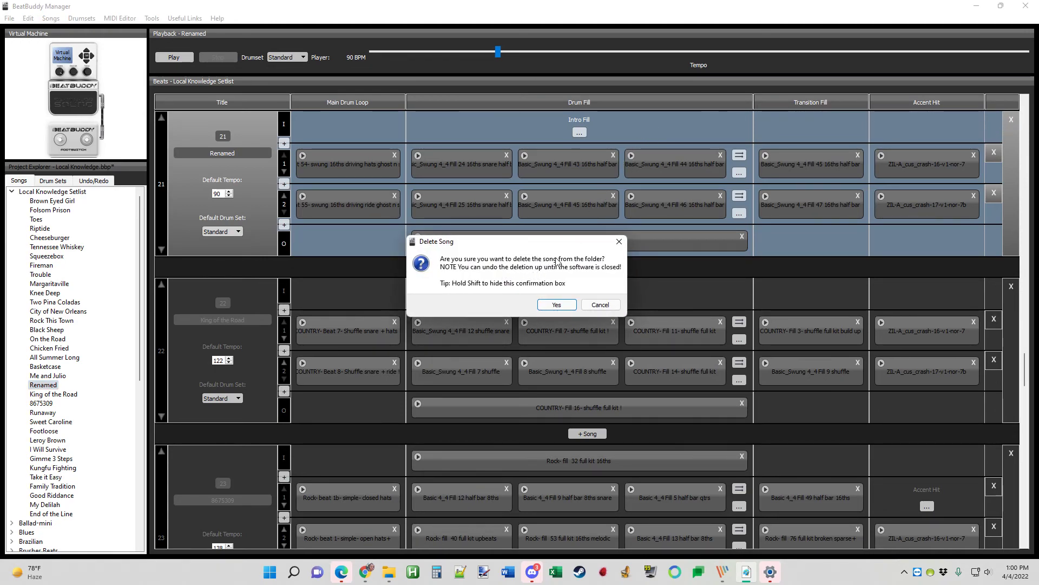
pyautogui.click(556, 304)
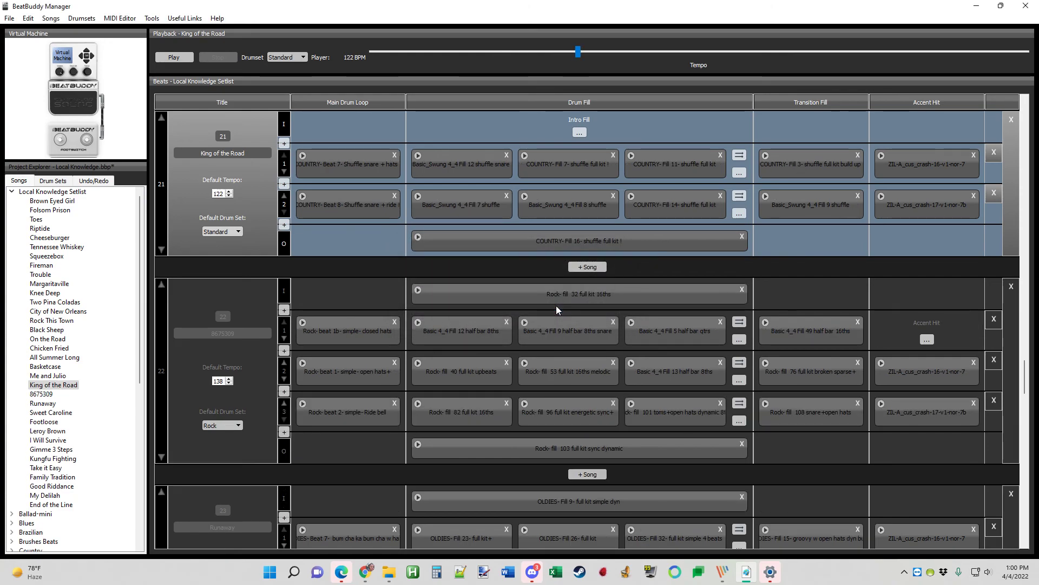
pyautogui.moveTo(307, 267)
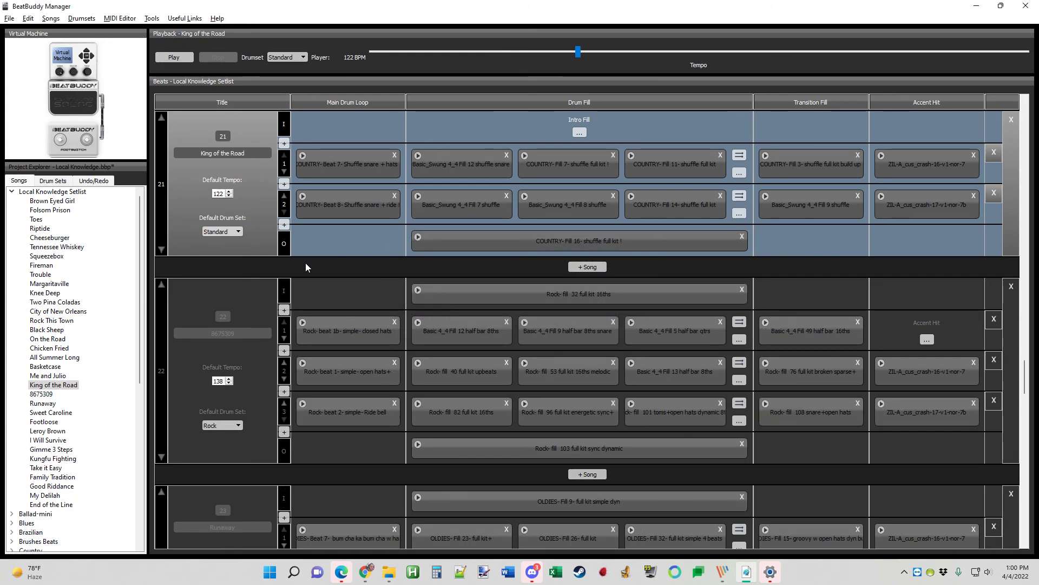